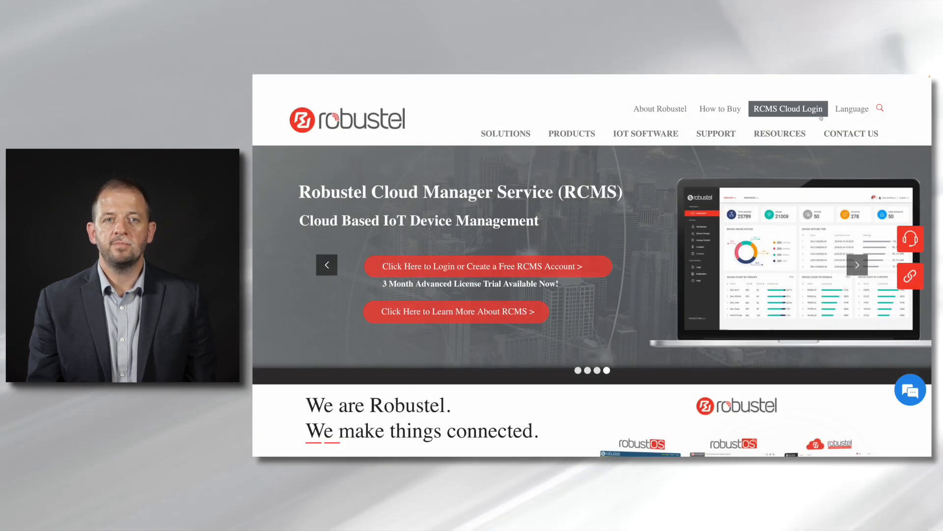
Step: Open the RCMS Cloud Login from the Robustel homepage's top navigation bar
click(788, 109)
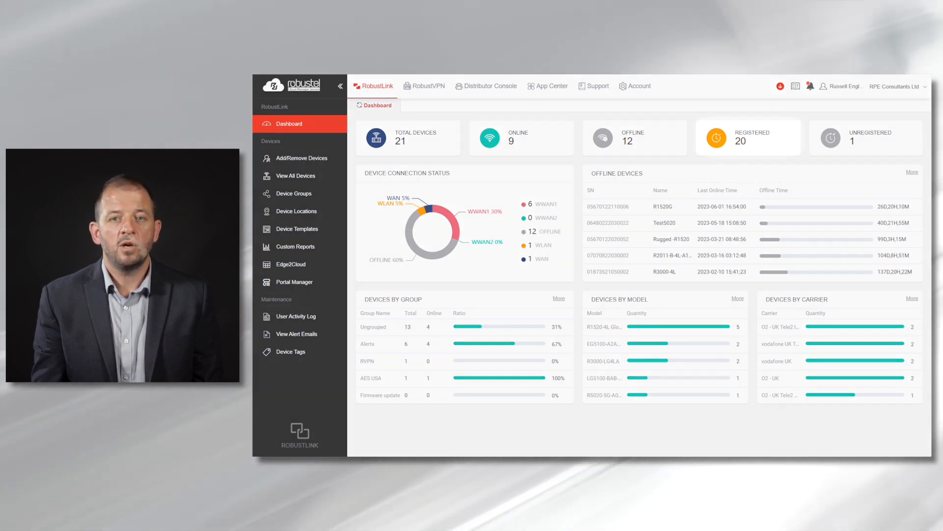
Step: Go from the RobustLink dashboard to the Add/Remove Devices page under Devices
click(748, 137)
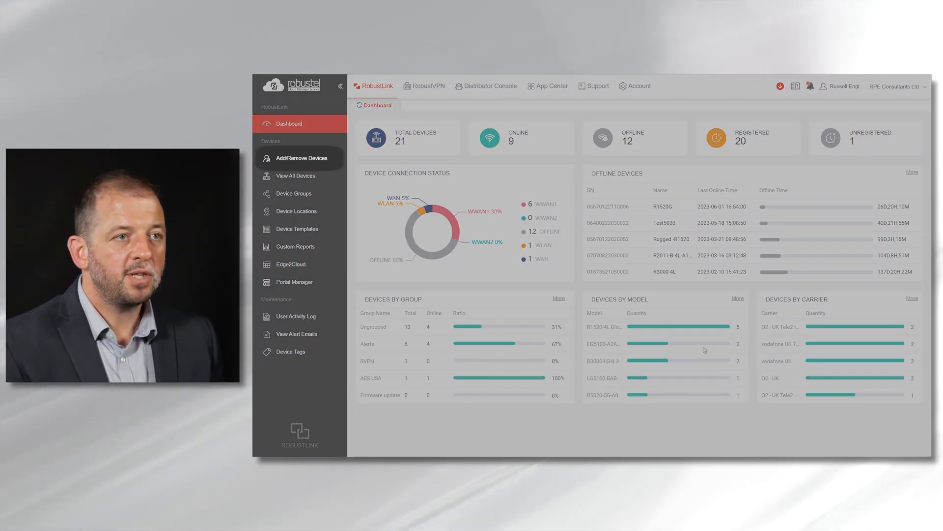
click(300, 158)
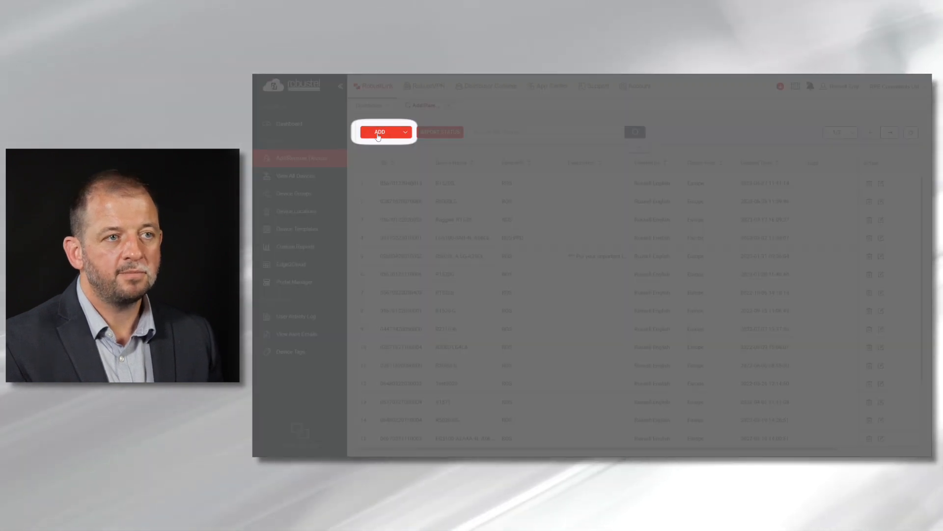
click(380, 132)
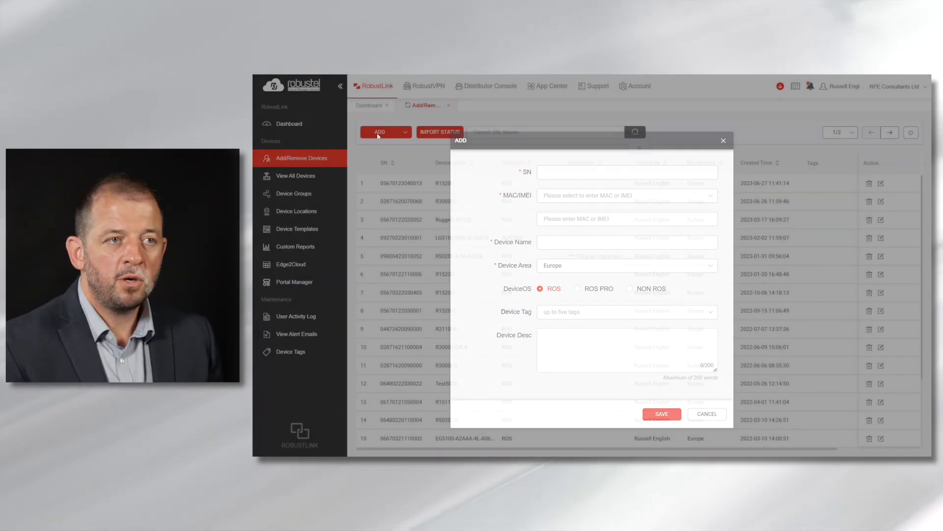
click(707, 414)
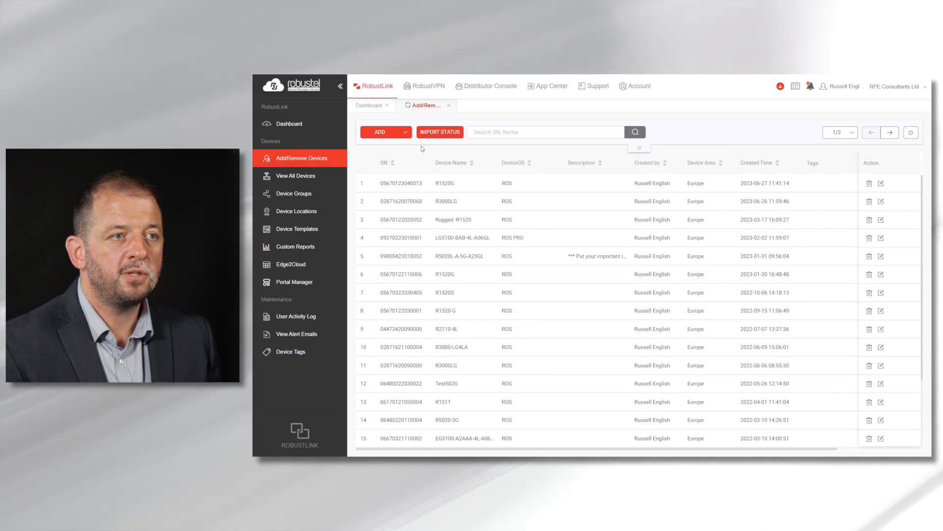